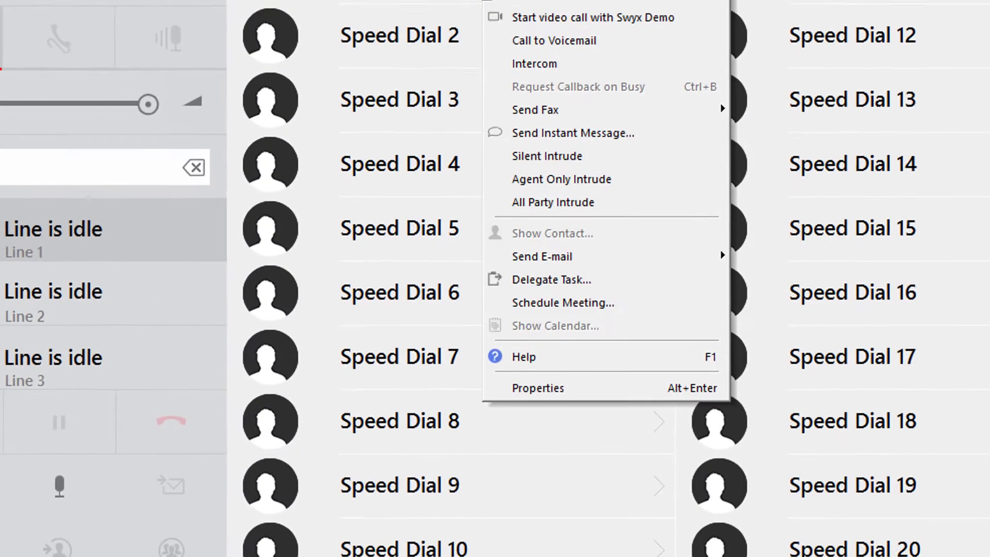
pyautogui.moveTo(537, 392)
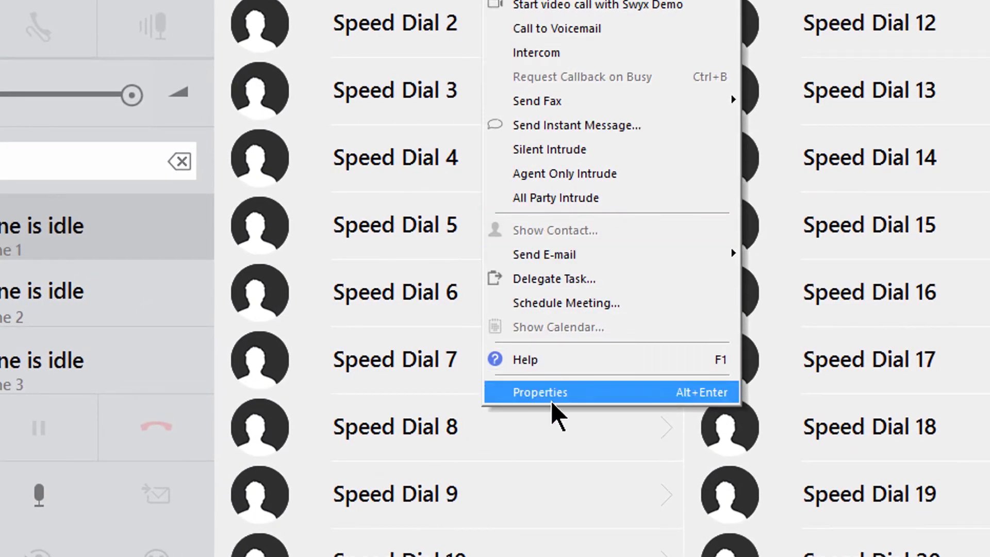
pyautogui.click(539, 392)
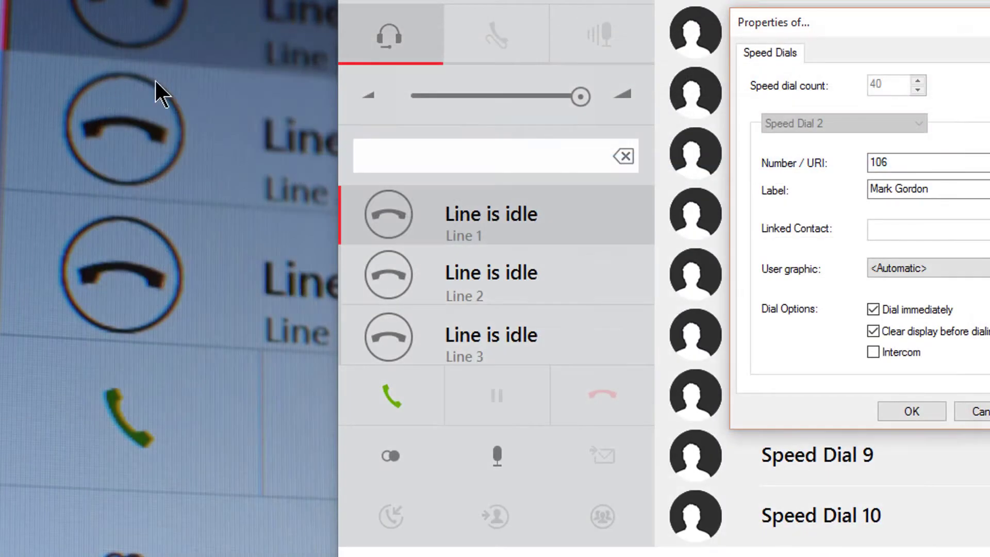
pyautogui.click(909, 412)
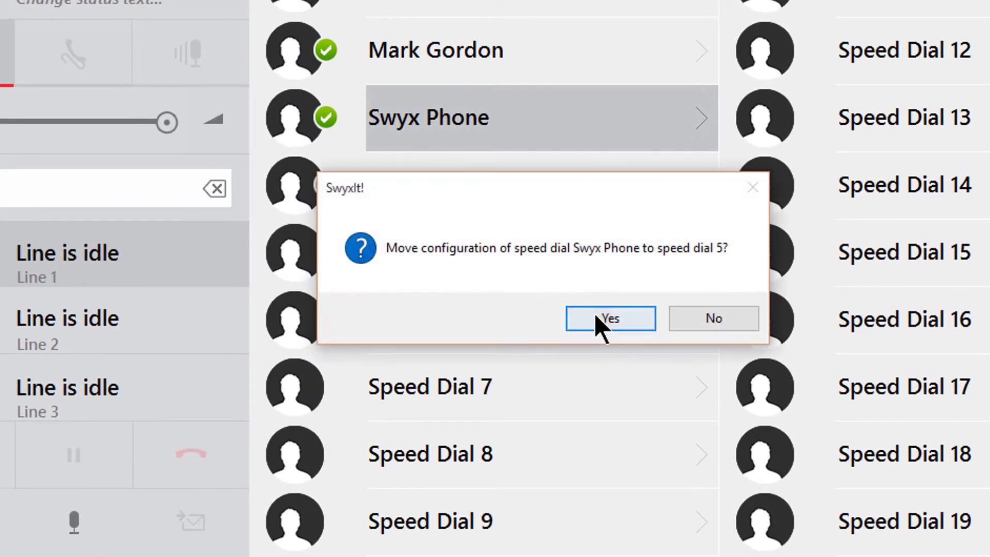
# - Move Swyx Phone to speed dial 5 and Joh Smith to speed dial 3, confirming each
pyautogui.click(609, 318)
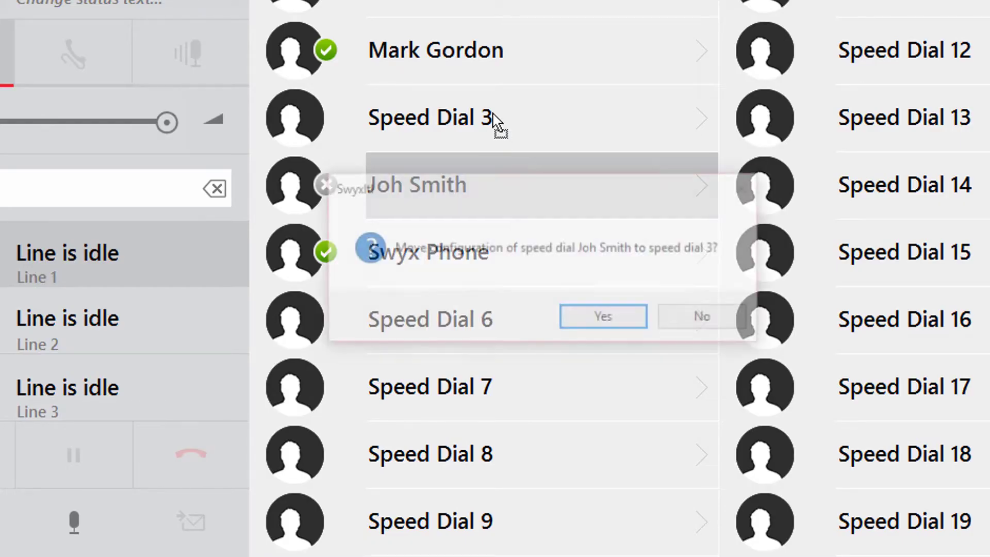
pyautogui.click(602, 315)
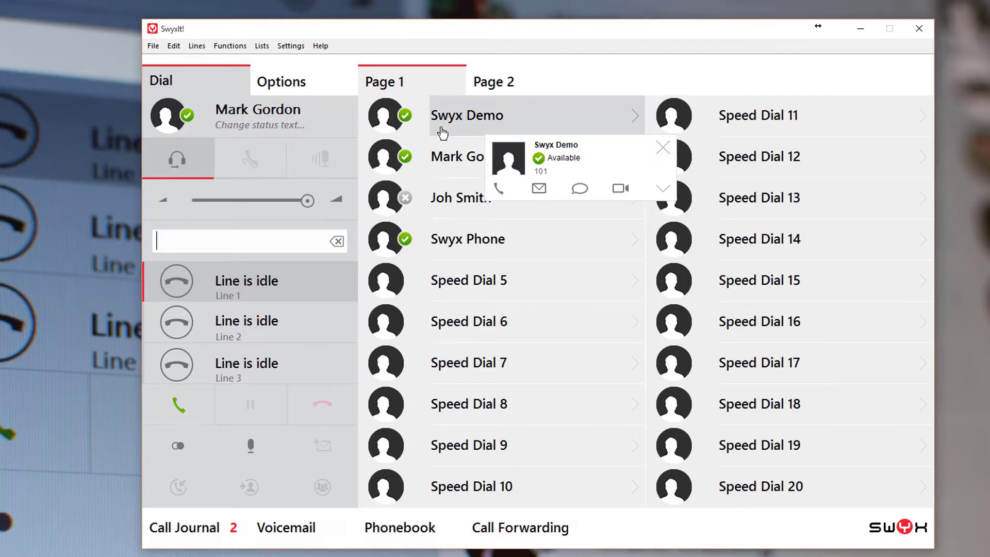
pyautogui.moveTo(472, 156)
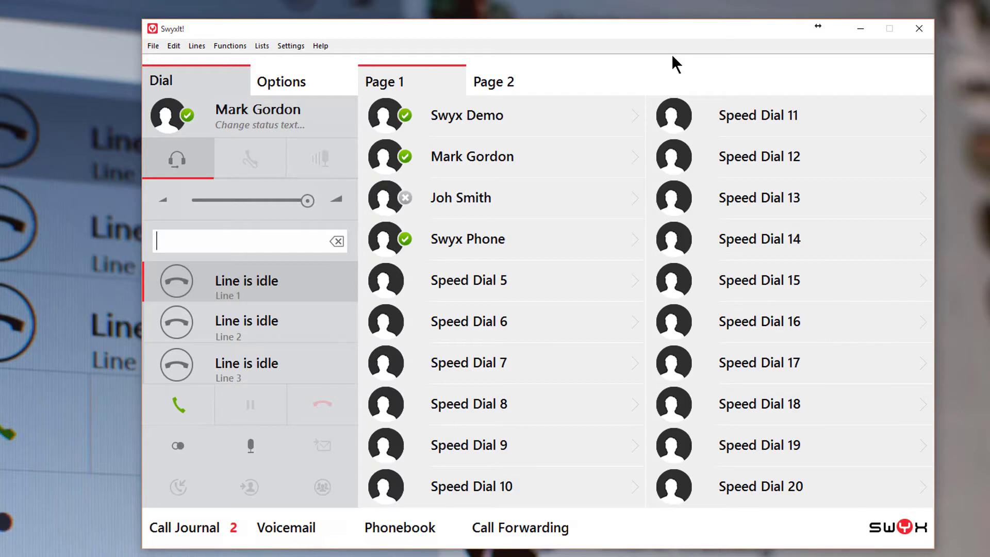
pyautogui.moveTo(721, 40)
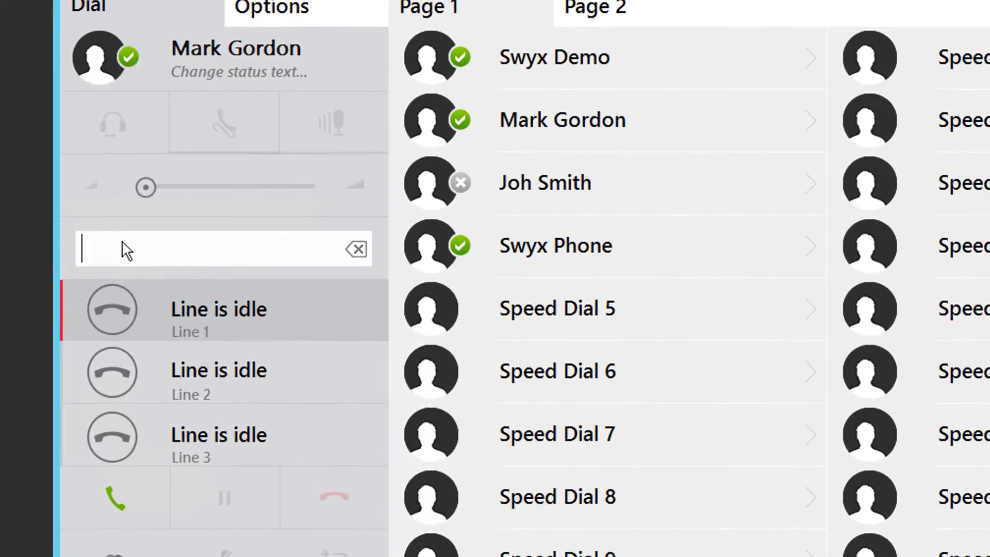
# - Dial Swyx Phone (103) by typing 'swyx' and picking the match, then end the call
pyautogui.write('s')
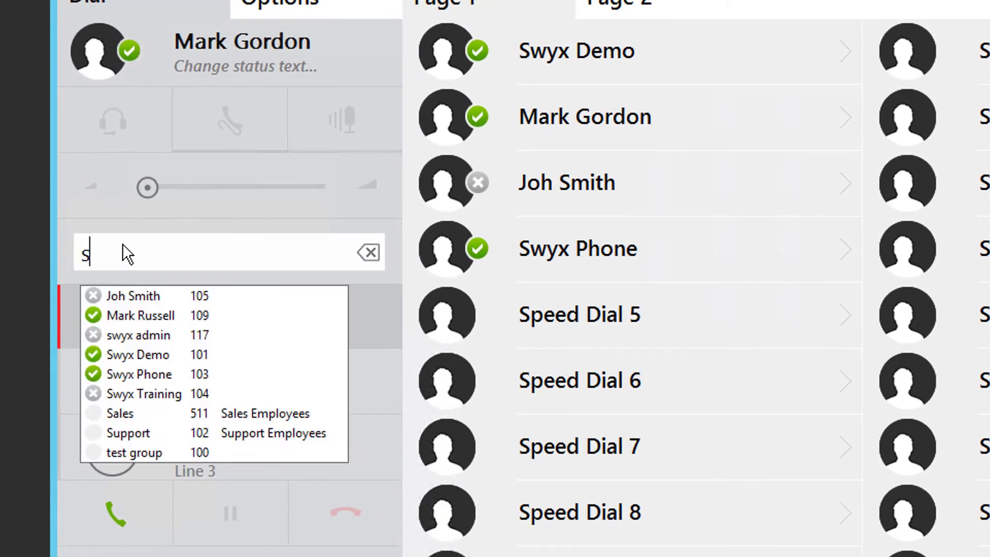
pyautogui.write('w')
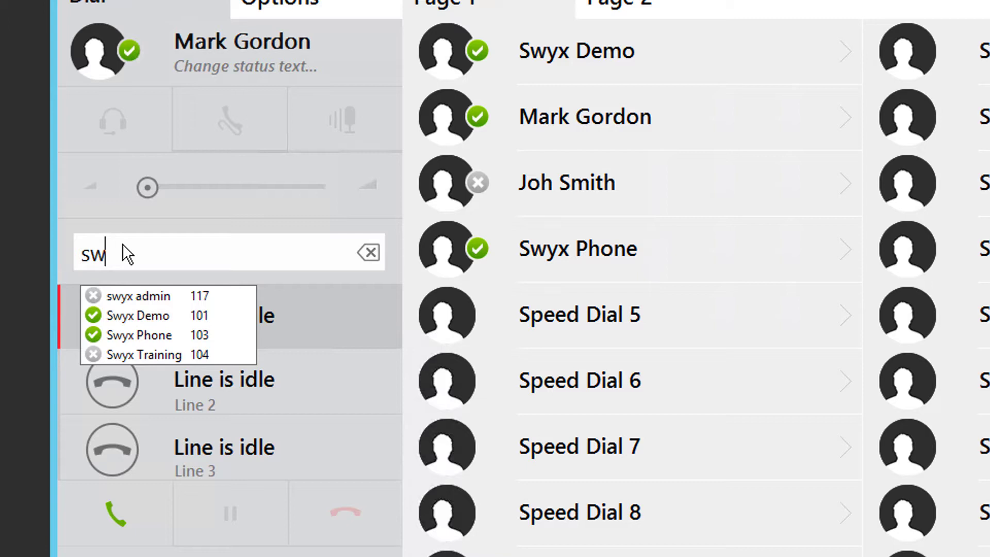
pyautogui.write('y')
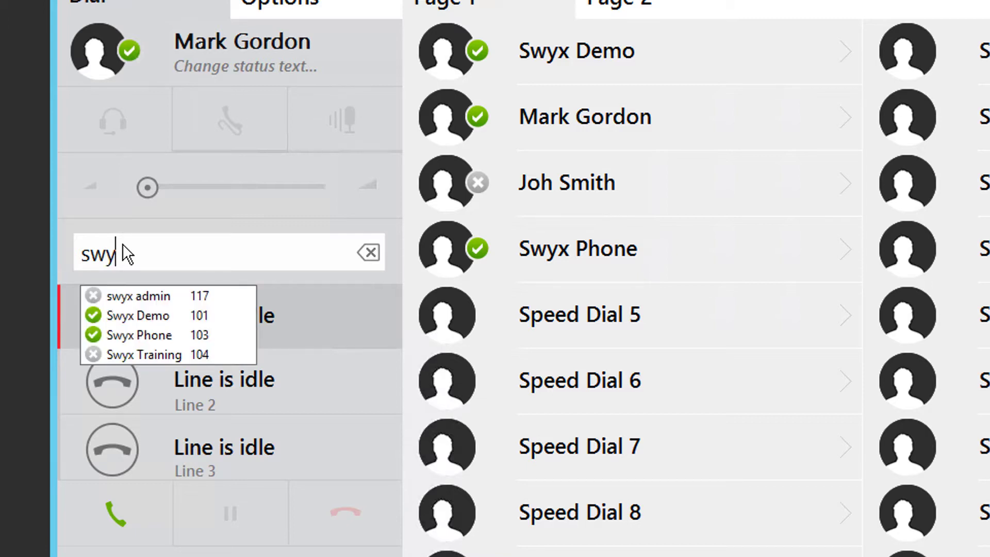
pyautogui.write('x')
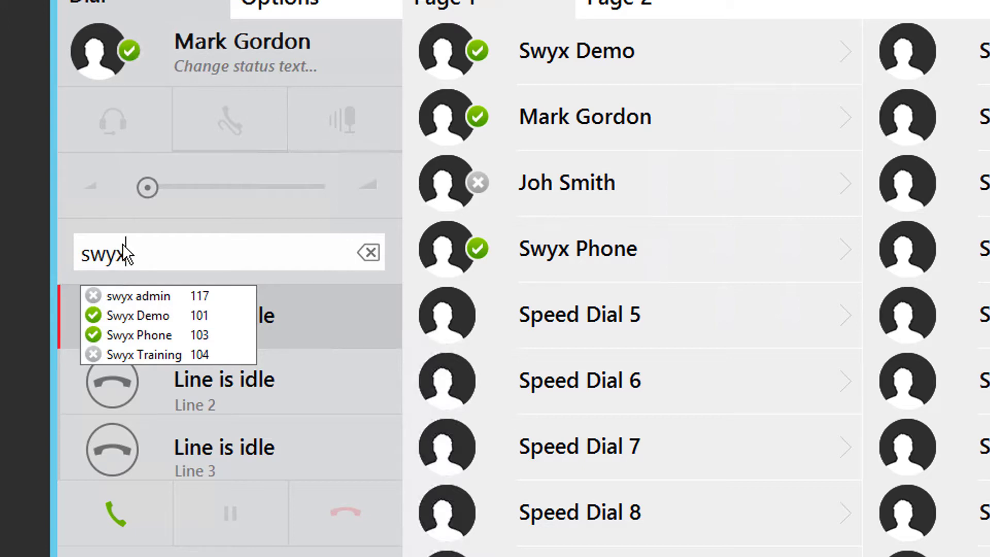
pyautogui.click(136, 335)
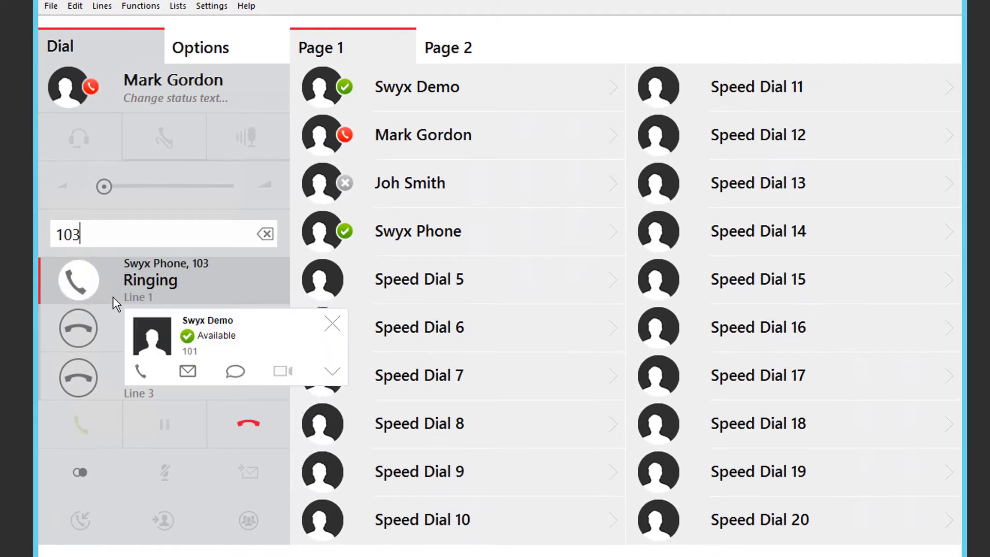
pyautogui.click(247, 423)
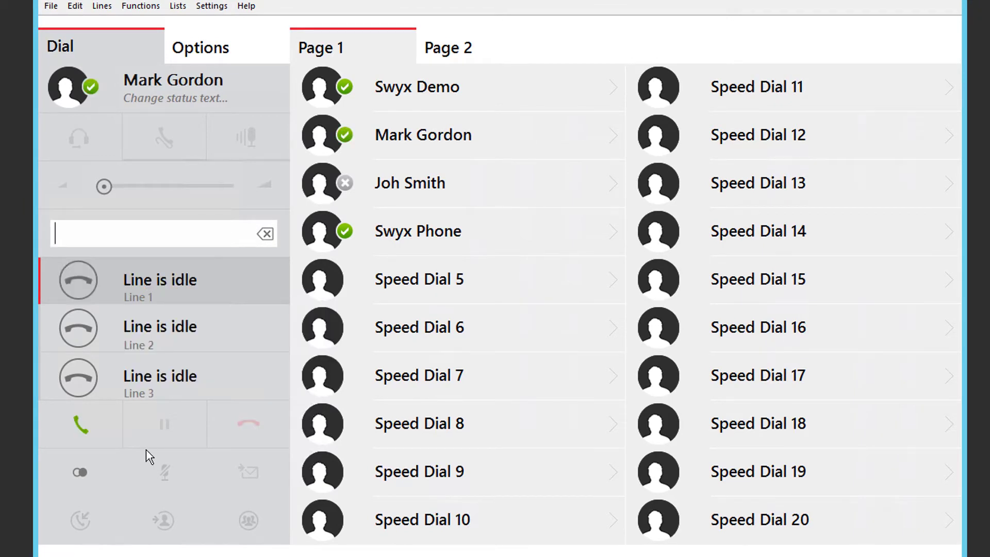
# - Enter 101 in the dial field and call that extension
pyautogui.write('101')
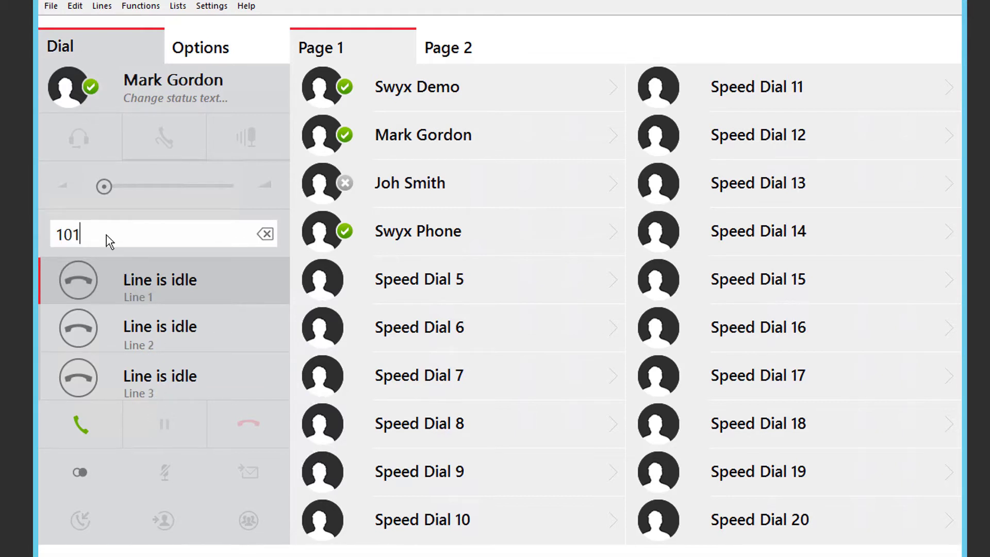
pyautogui.click(81, 425)
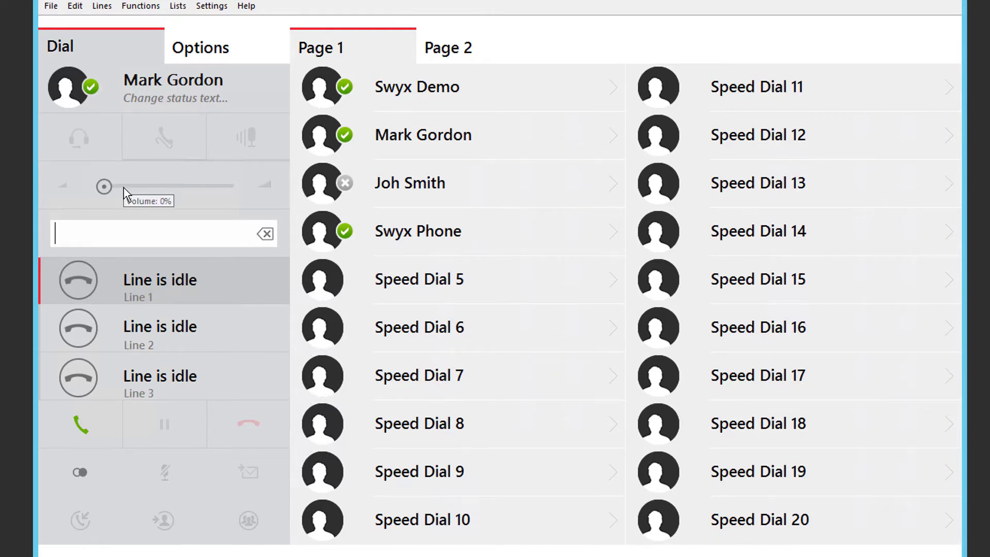
pyautogui.moveTo(125, 193)
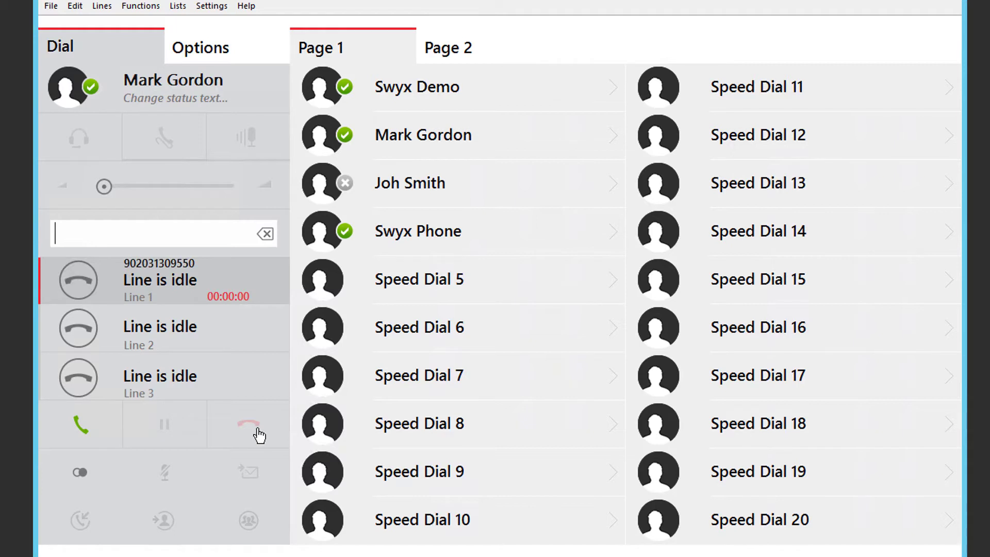
pyautogui.click(248, 424)
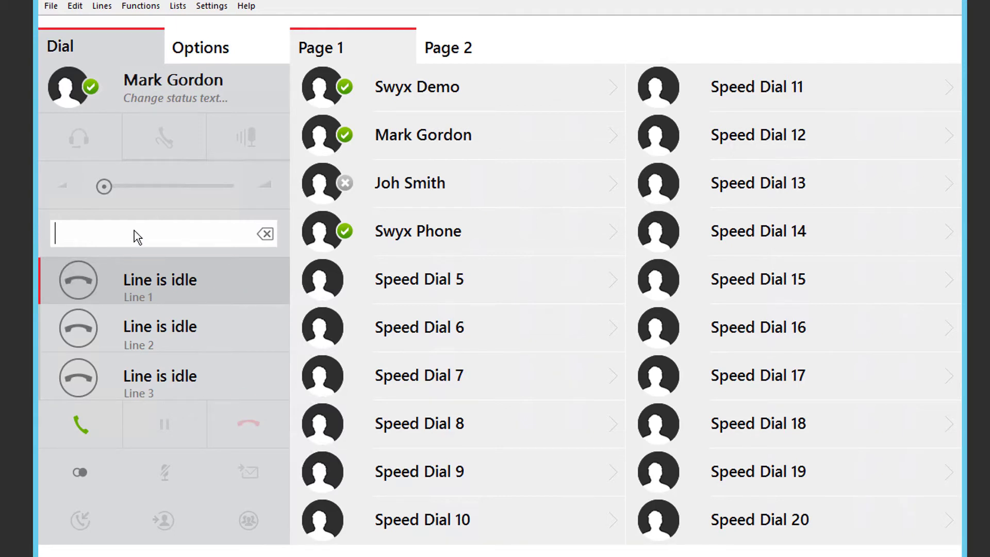
pyautogui.write('90047')
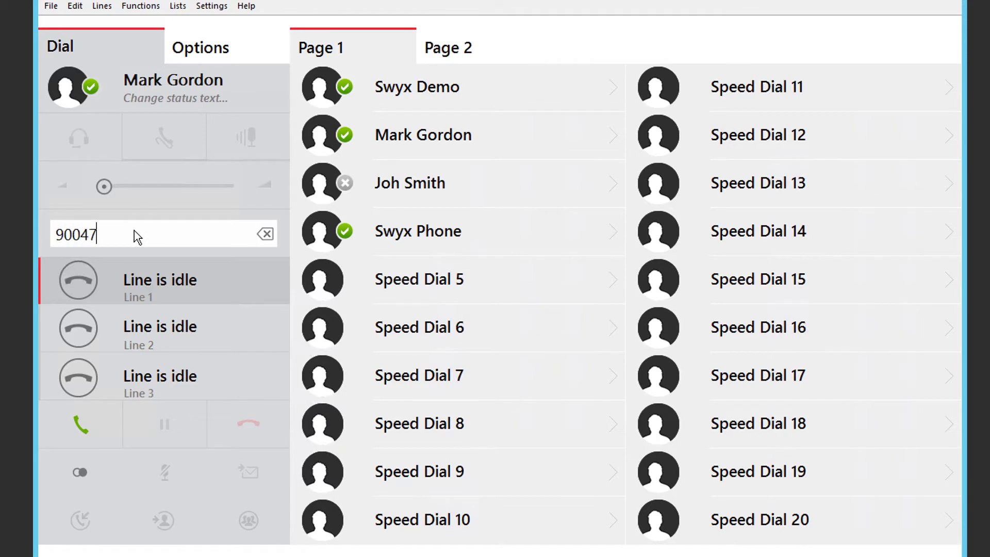
pyautogui.write('1')
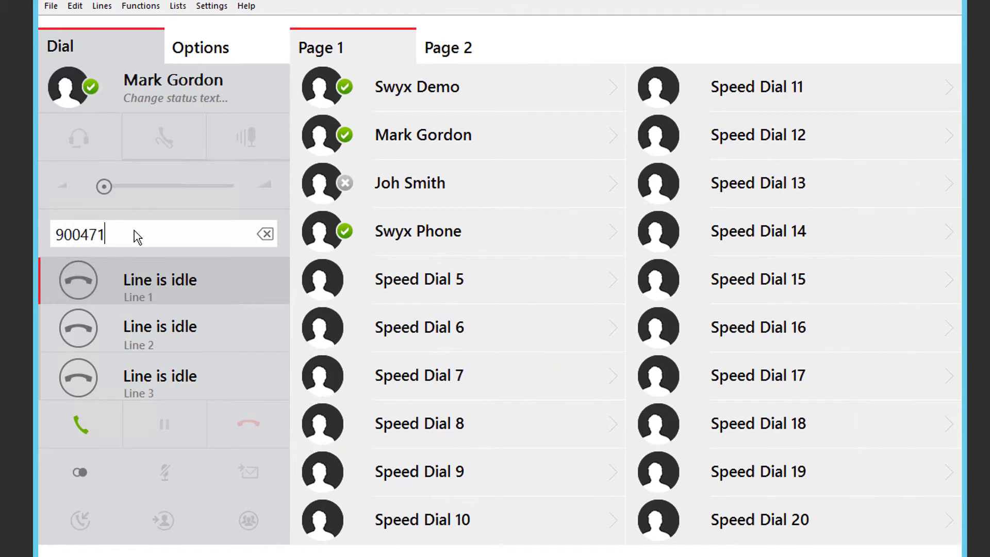
pyautogui.write('21212')
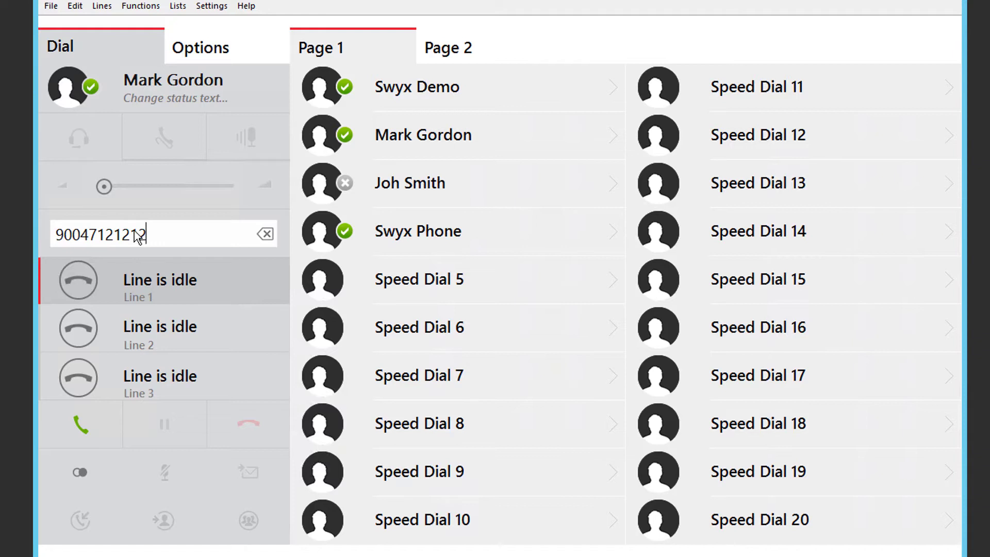
pyautogui.click(266, 233)
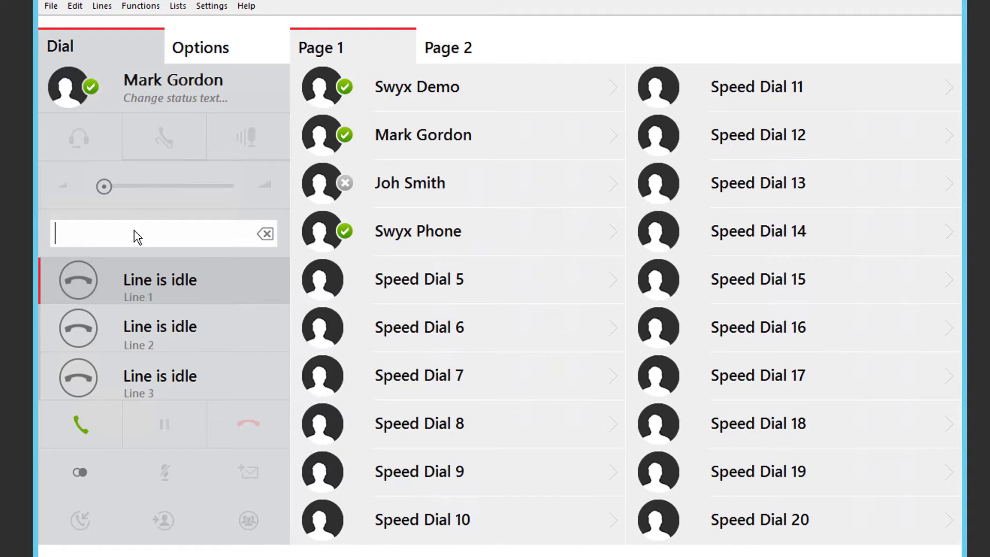
pyautogui.write('+47')
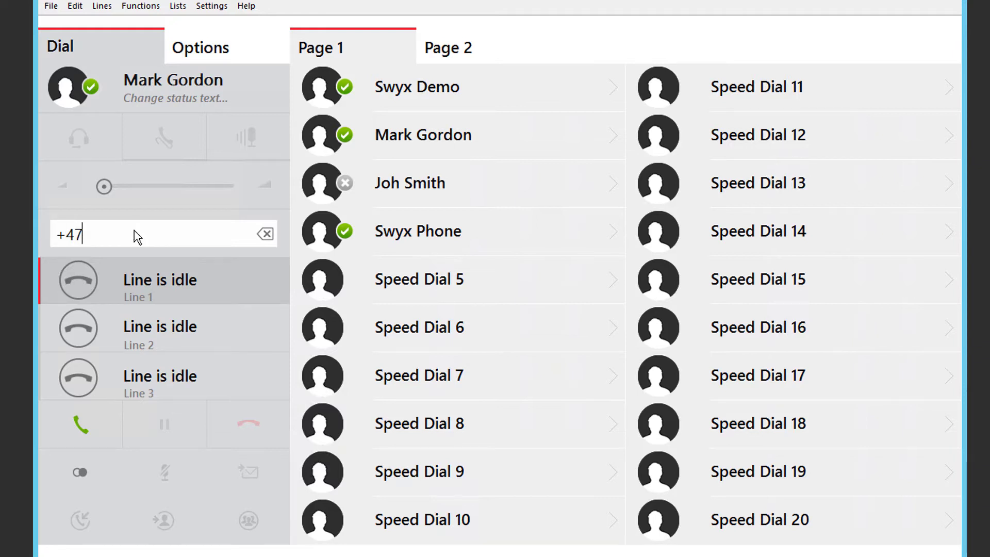
pyautogui.click(79, 424)
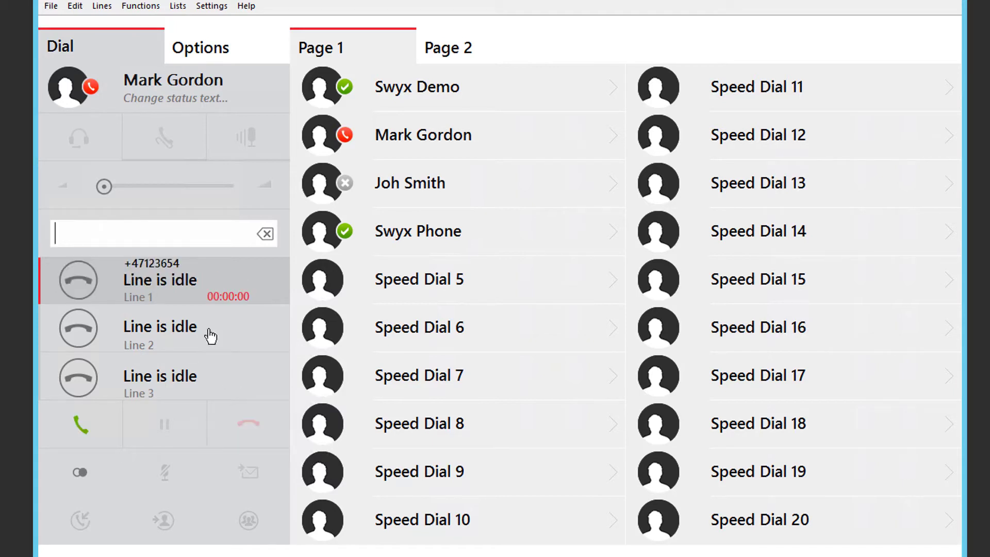
pyautogui.write('+1')
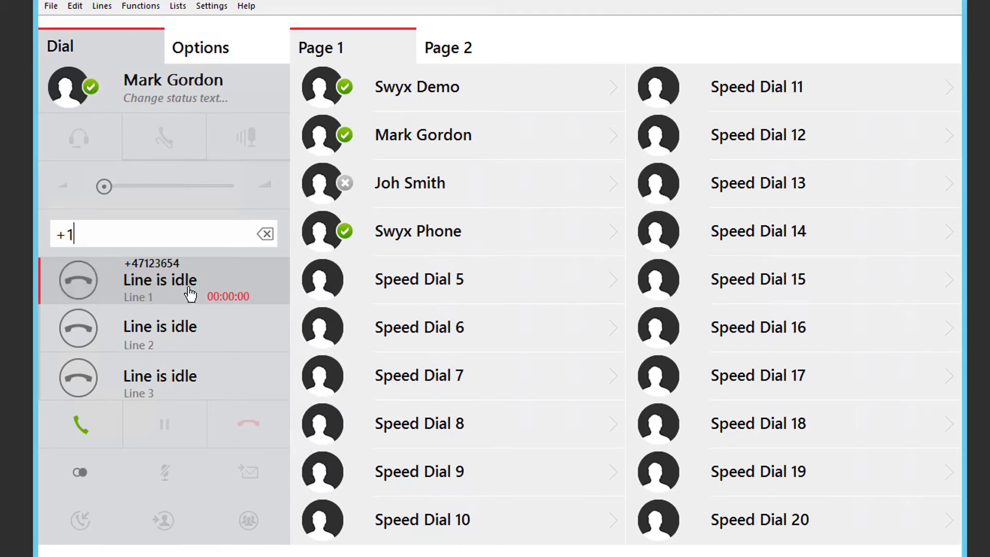
pyautogui.write('0201')
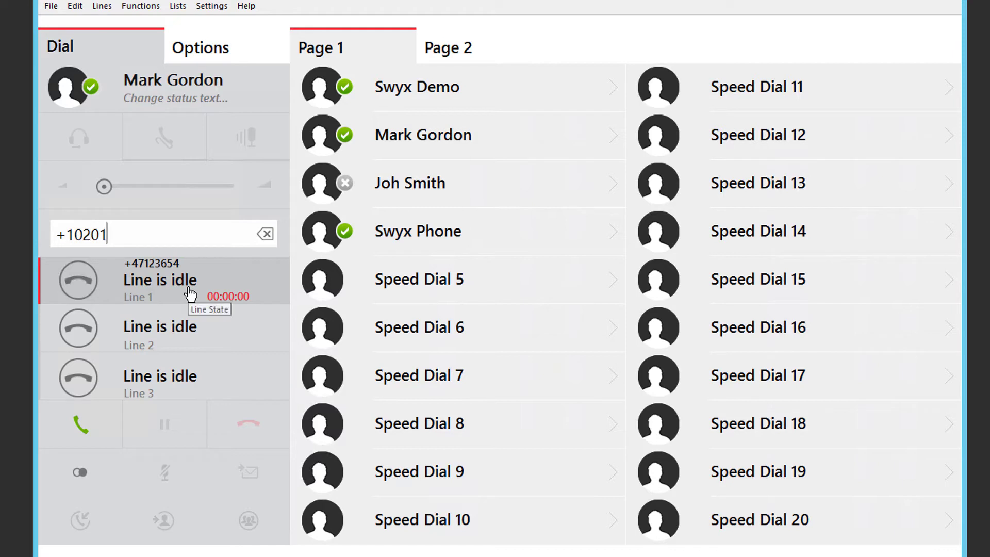
pyautogui.write('232145')
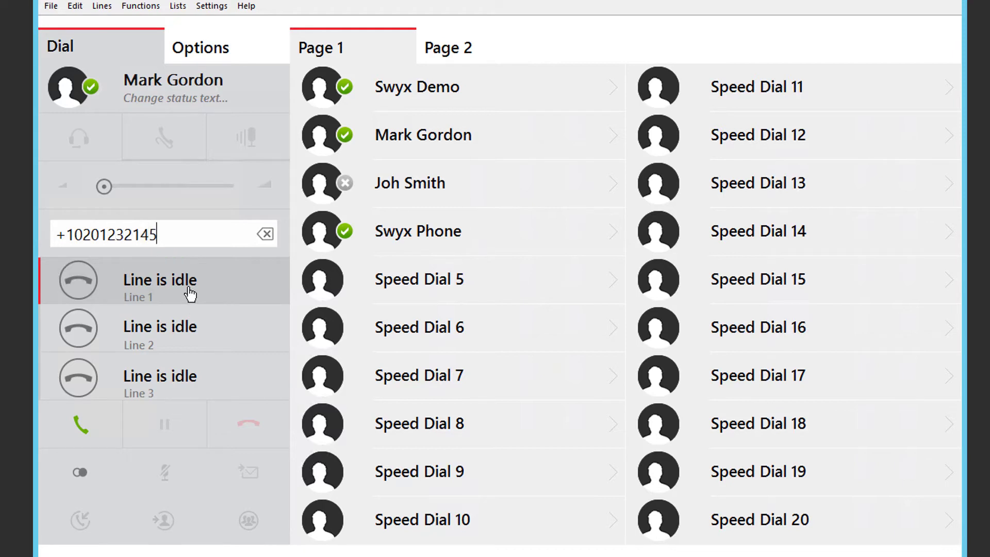
pyautogui.moveTo(192, 294)
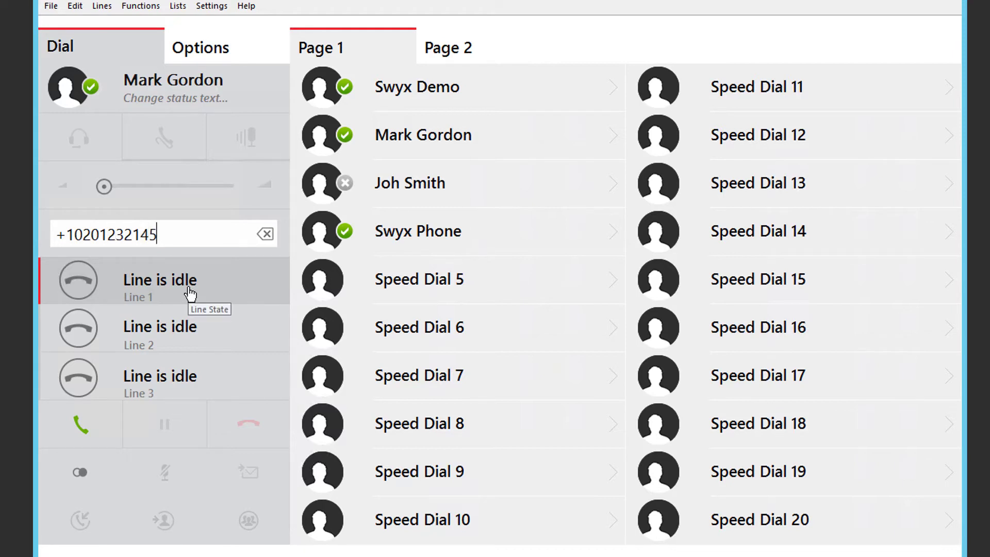
pyautogui.click(265, 234)
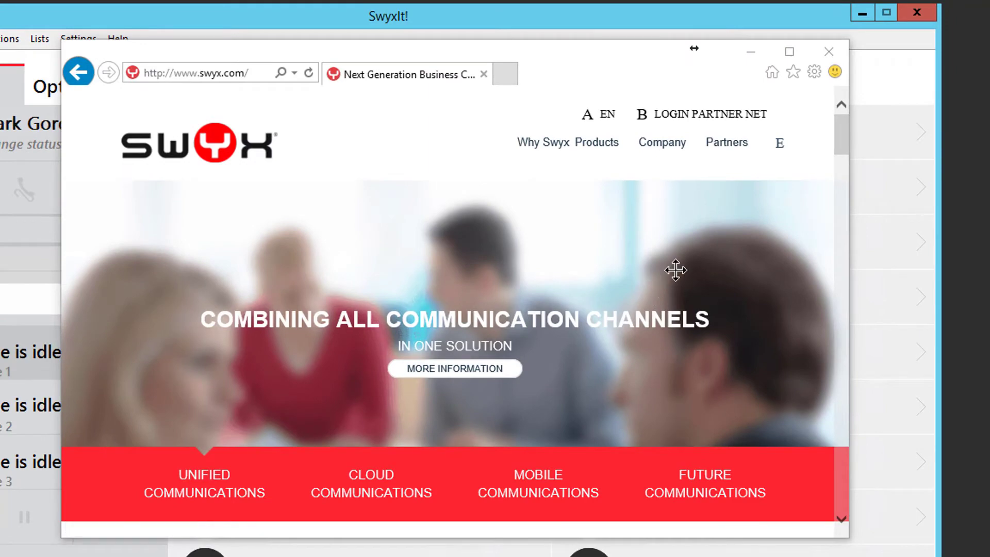
# - Scroll to Contact Swyx on swyx.com and select the headquarters phone number
pyautogui.scroll(-3)
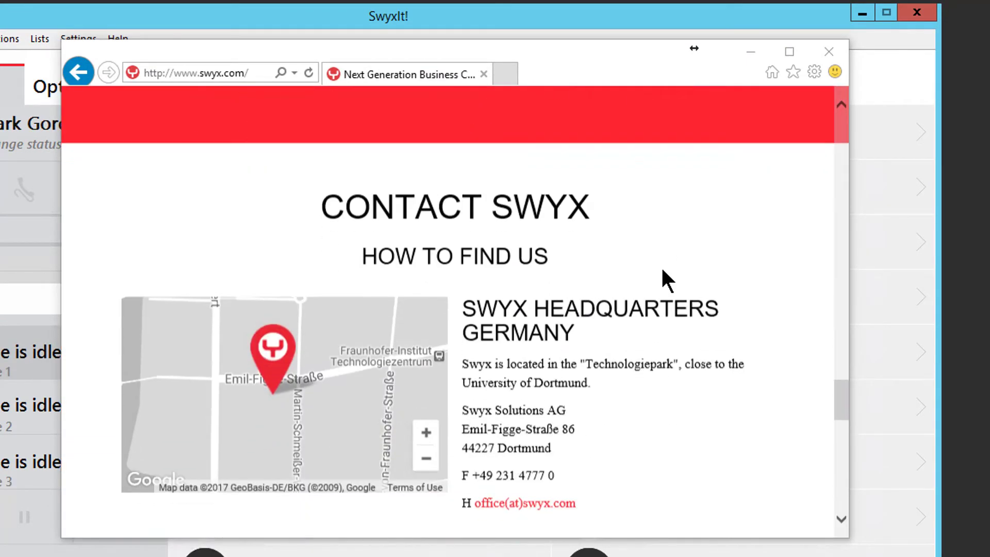
pyautogui.scroll(-3)
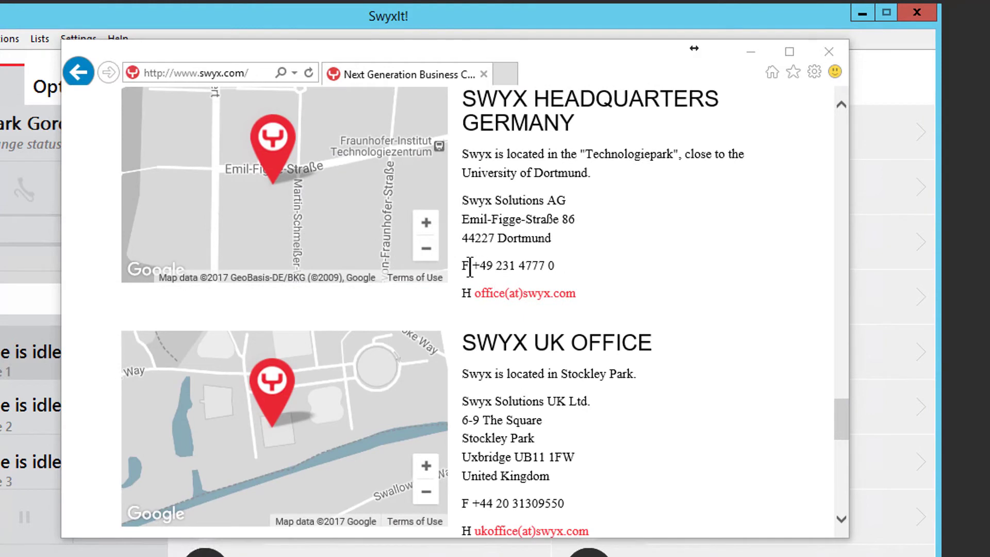
pyautogui.moveTo(470, 265); pyautogui.dragTo(556, 265)
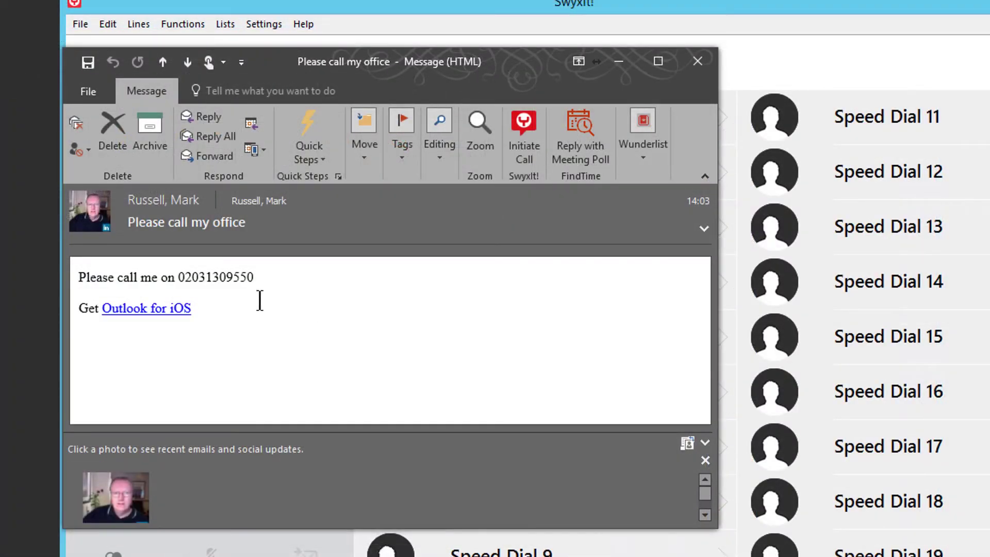
pyautogui.doubleClick(202, 277)
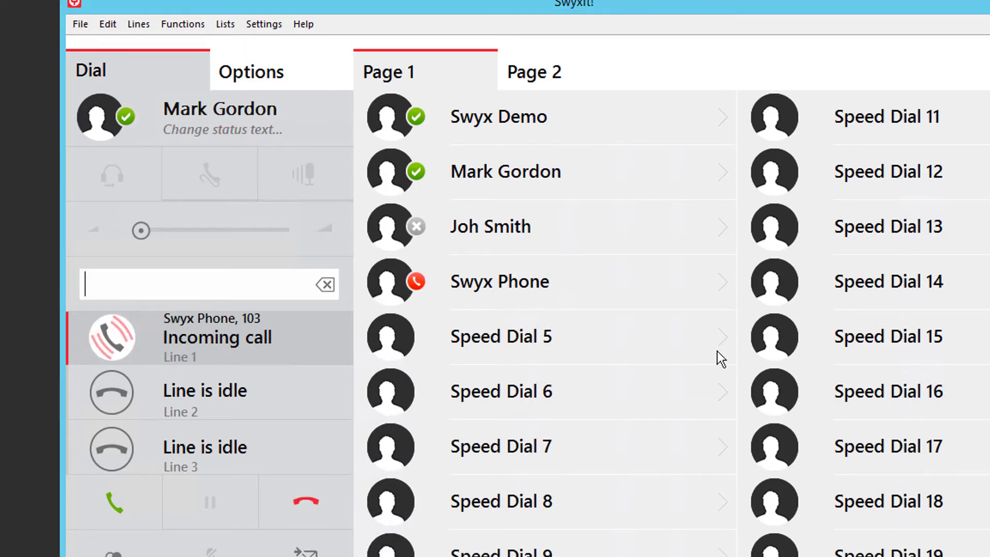
pyautogui.moveTo(549, 474)
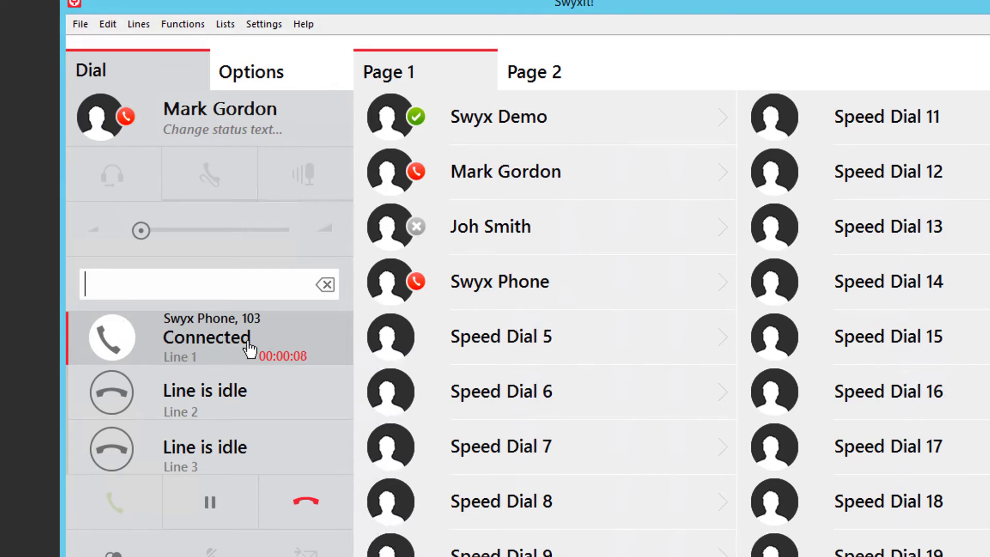
# - Enter 101 to call Swyx Demo on Line 2 while Swyx Phone is held on Line 1
pyautogui.write('101')
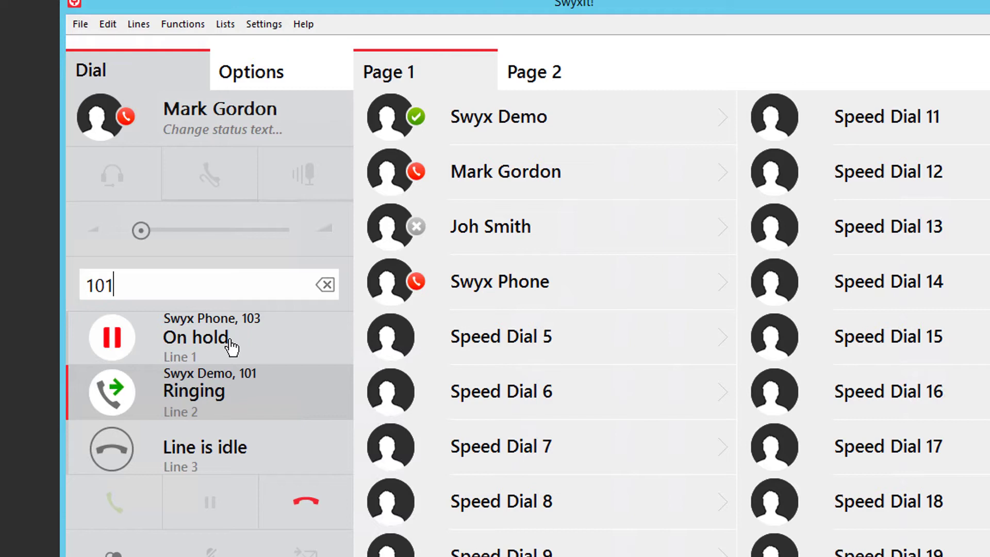
pyautogui.moveTo(234, 396)
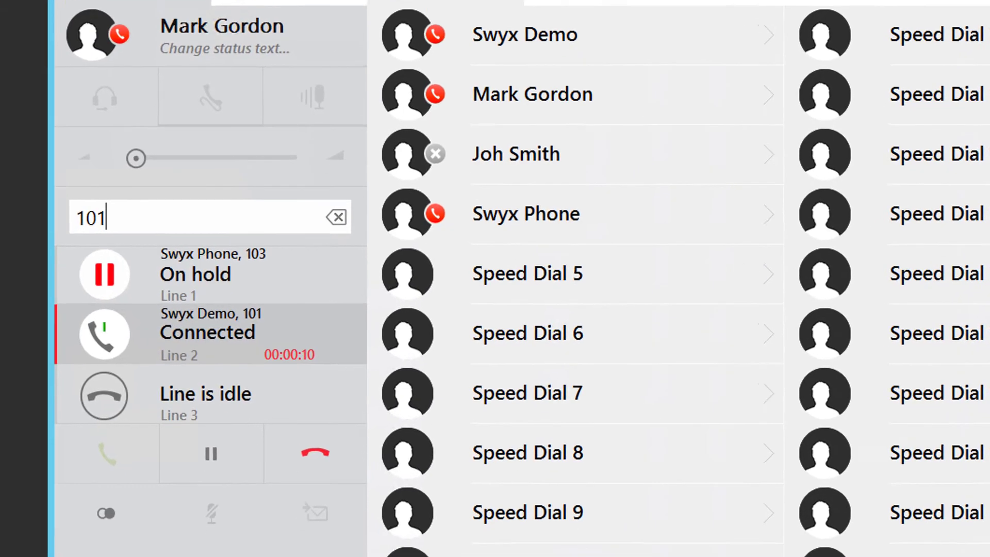
pyautogui.scroll(-3)
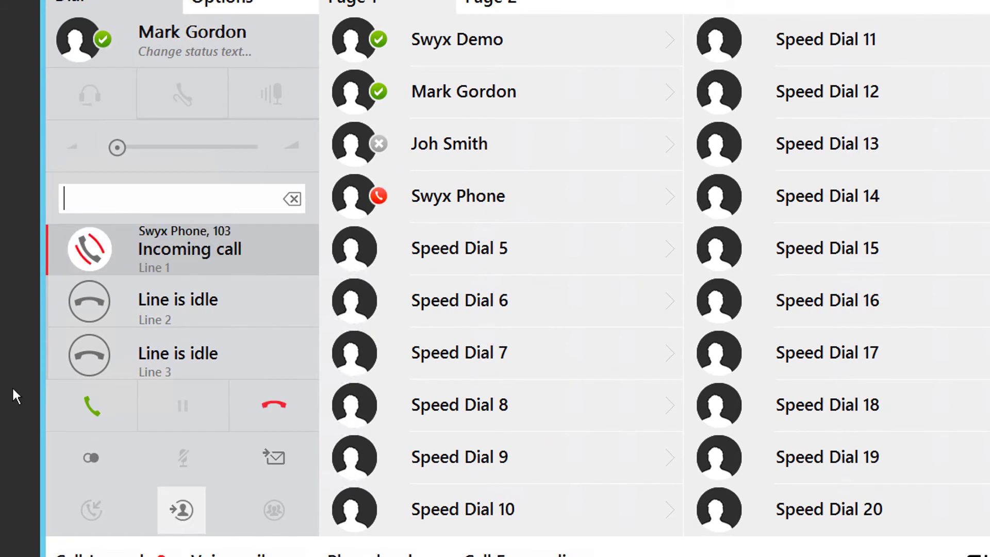
# - Answer the Swyx Phone call, switch to Line 2 and enter 101 for a new call
pyautogui.click(91, 404)
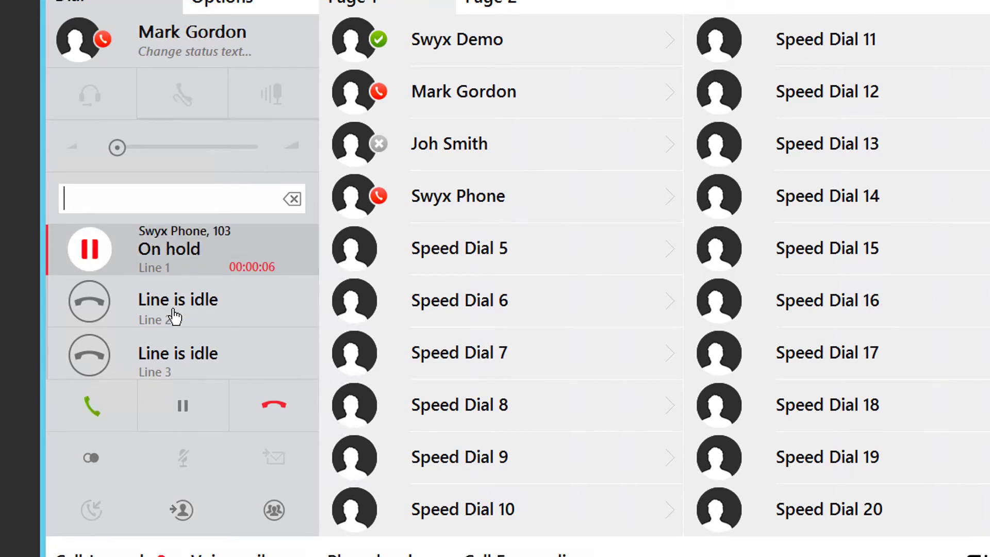
pyautogui.click(176, 300)
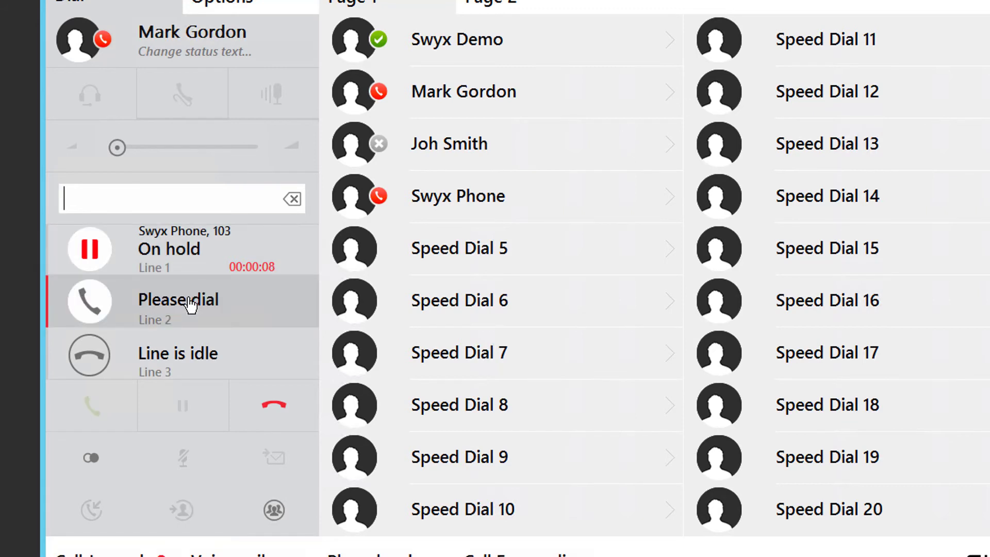
pyautogui.moveTo(121, 209)
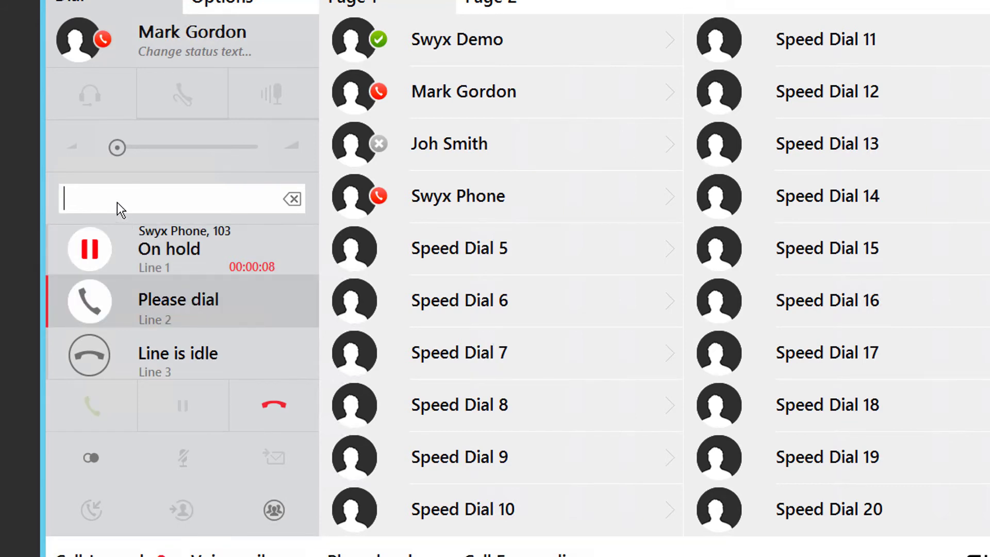
pyautogui.write('1')
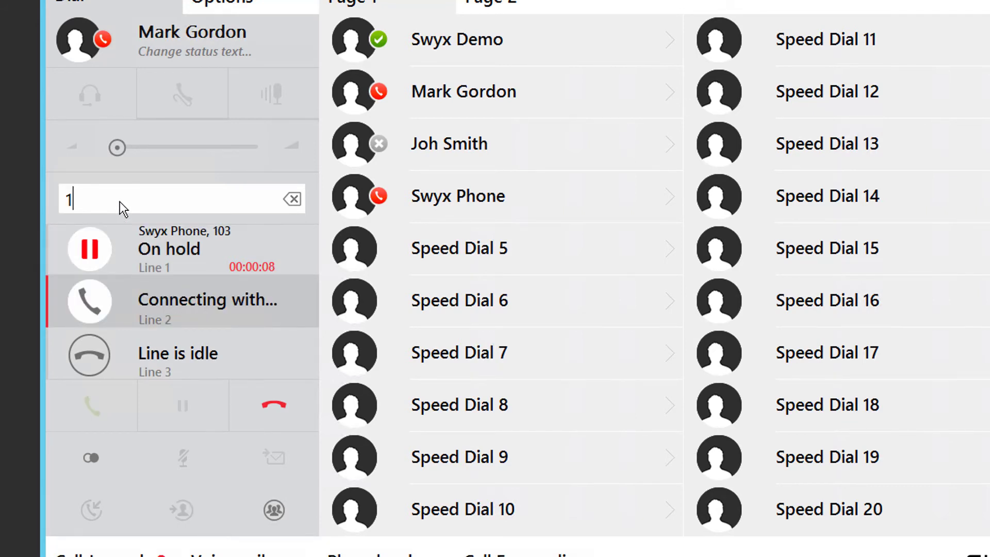
pyautogui.write('01')
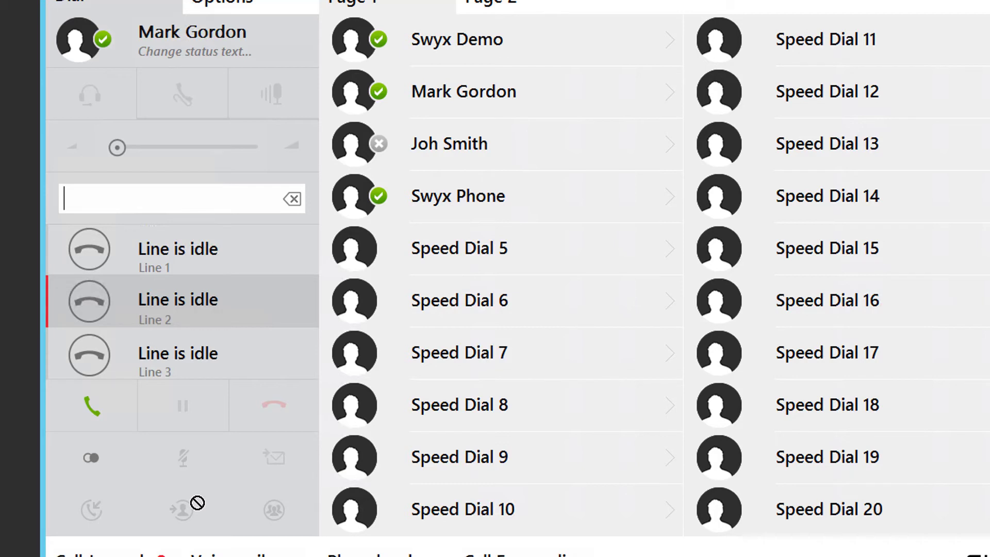
# - Call Swyx Demo at 101, start the transfer, end the consultation and return to held Swyx Phone
pyautogui.write('101')
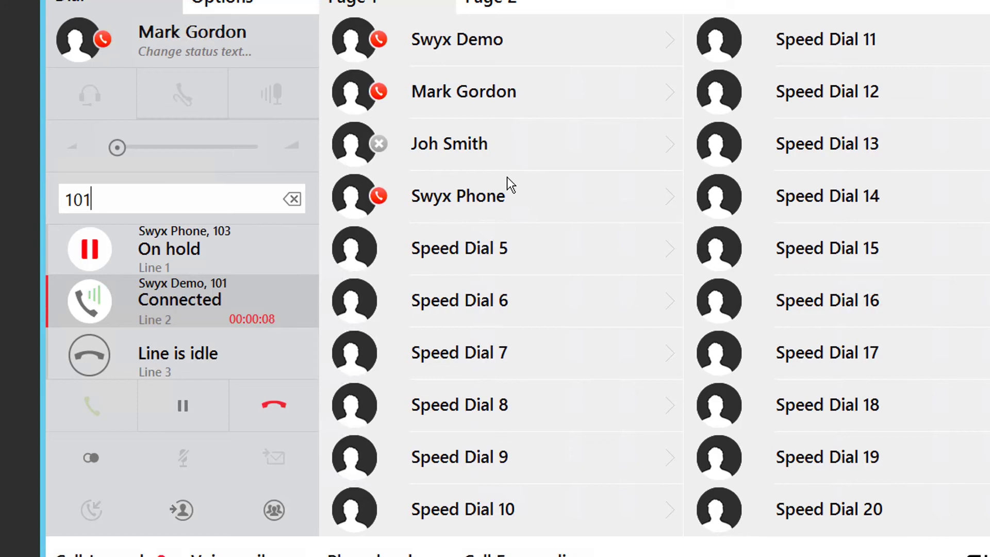
pyautogui.moveTo(179, 321)
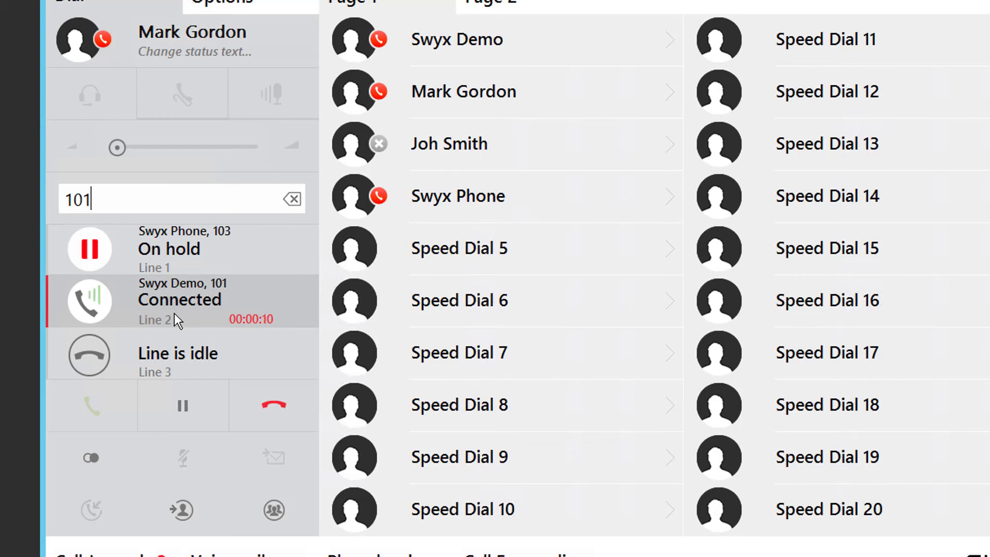
pyautogui.moveTo(190, 272)
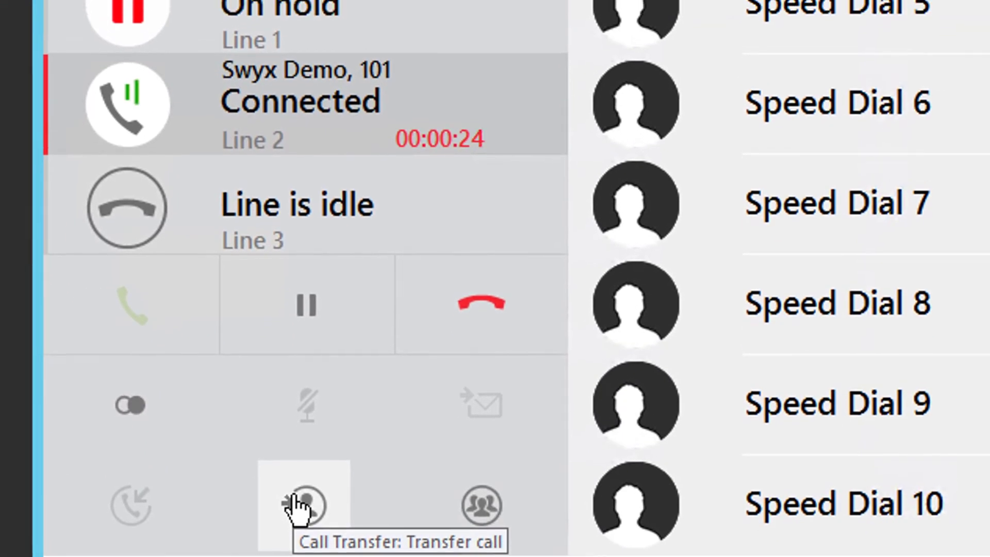
pyautogui.click(303, 505)
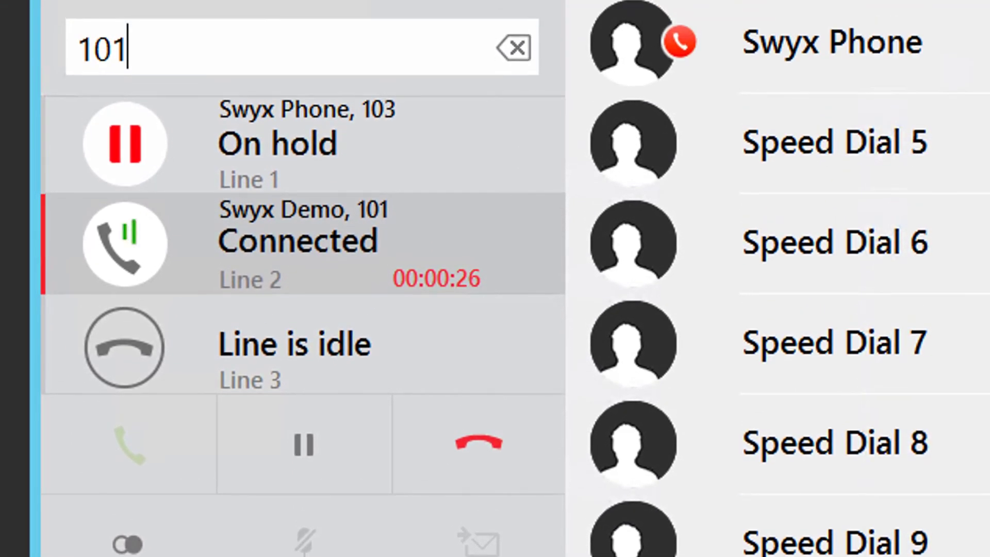
pyautogui.click(478, 443)
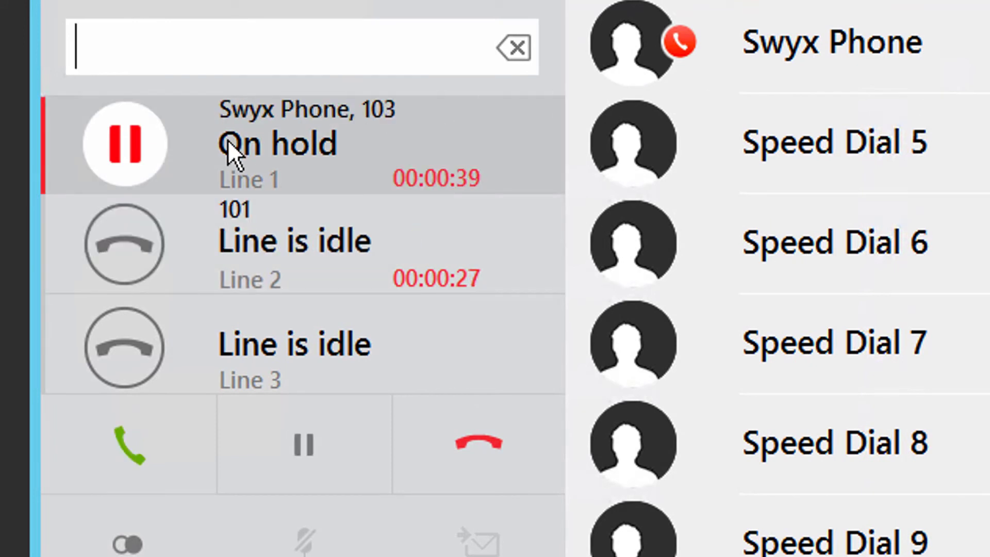
pyautogui.click(125, 144)
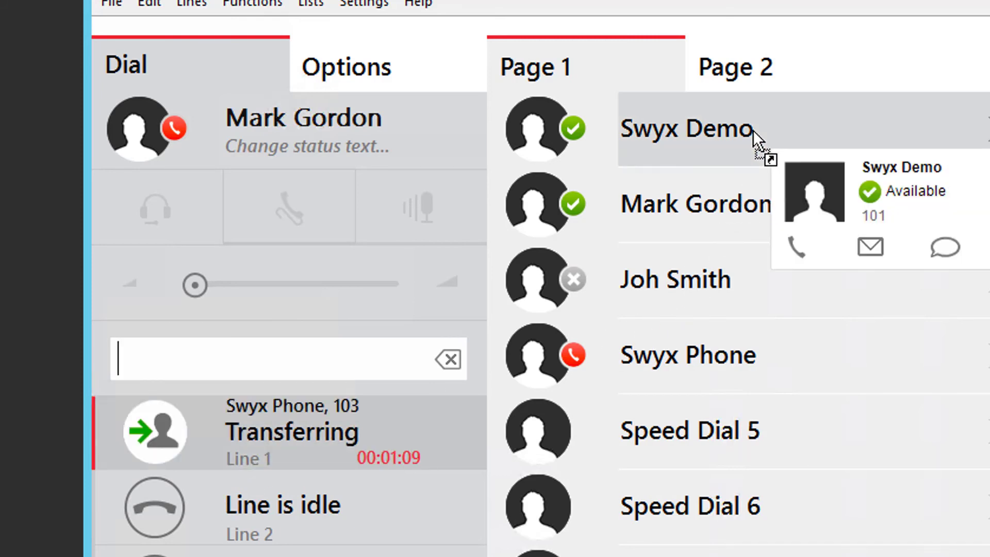
pyautogui.moveTo(576, 187)
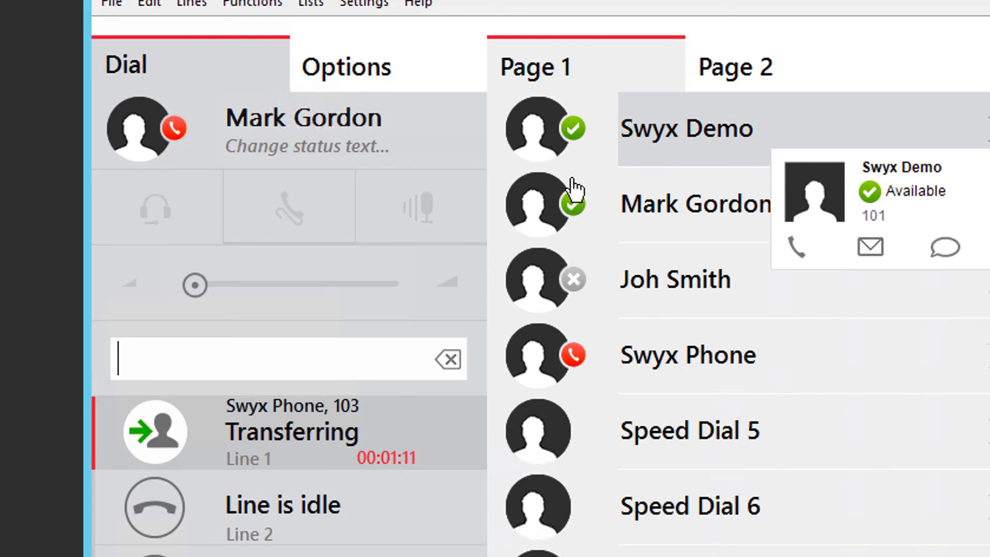
pyautogui.moveTo(342, 456)
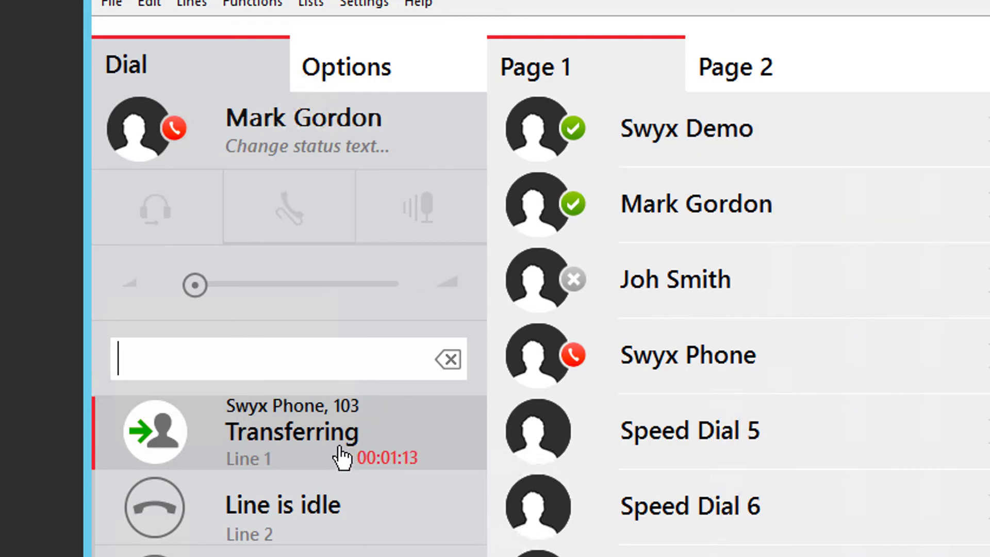
pyautogui.moveTo(342, 456)
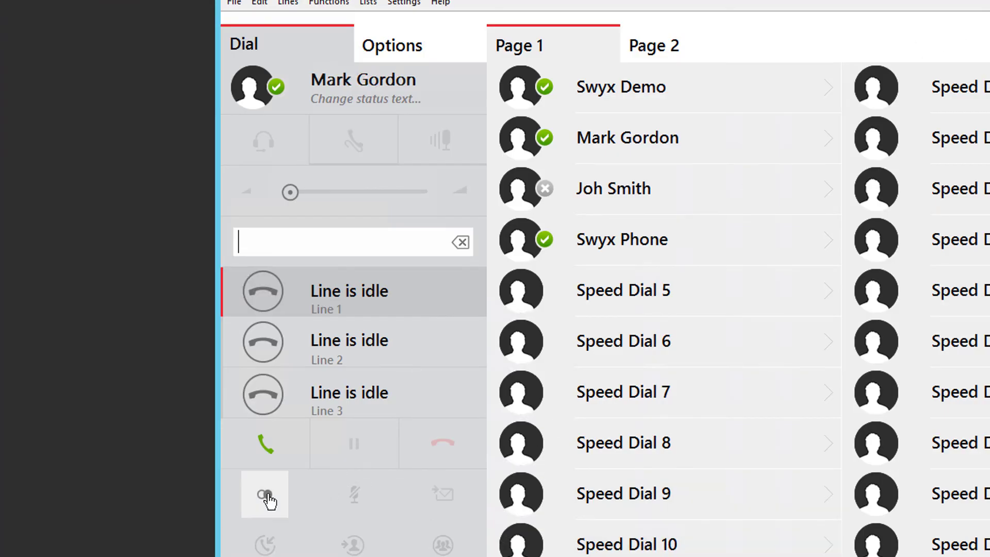
# - Show the recently dialled numbers menu with redial and help options
pyautogui.click(265, 494)
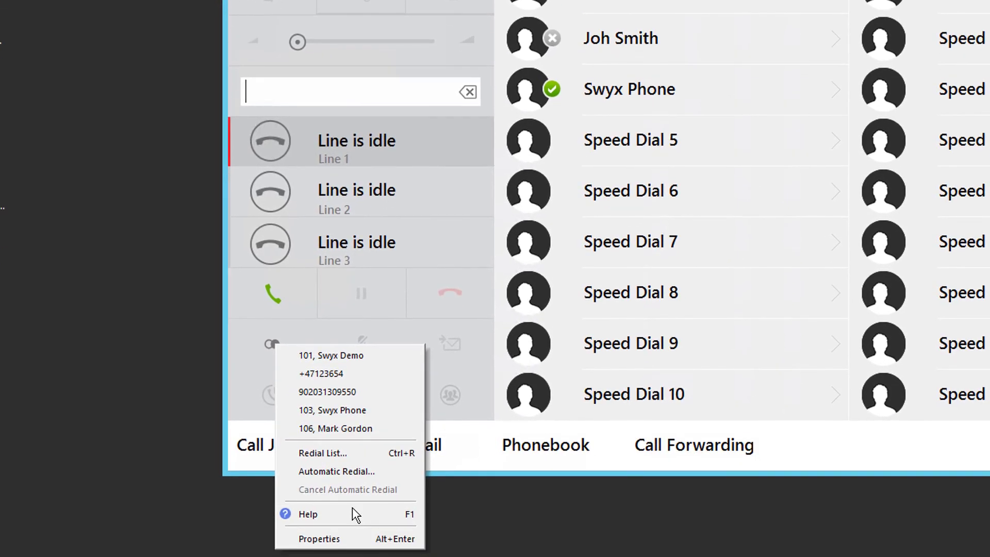